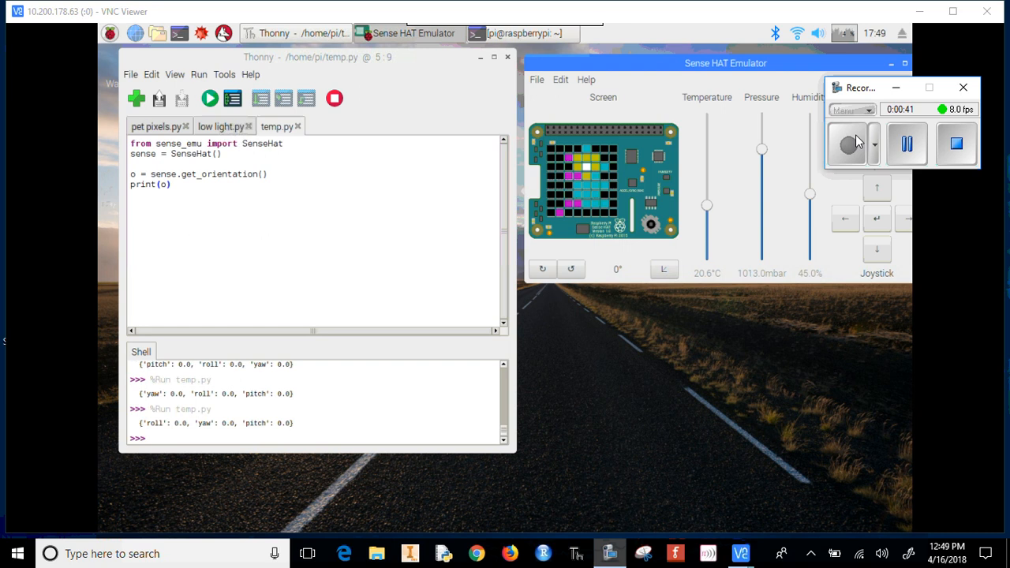
pyautogui.moveTo(210, 98)
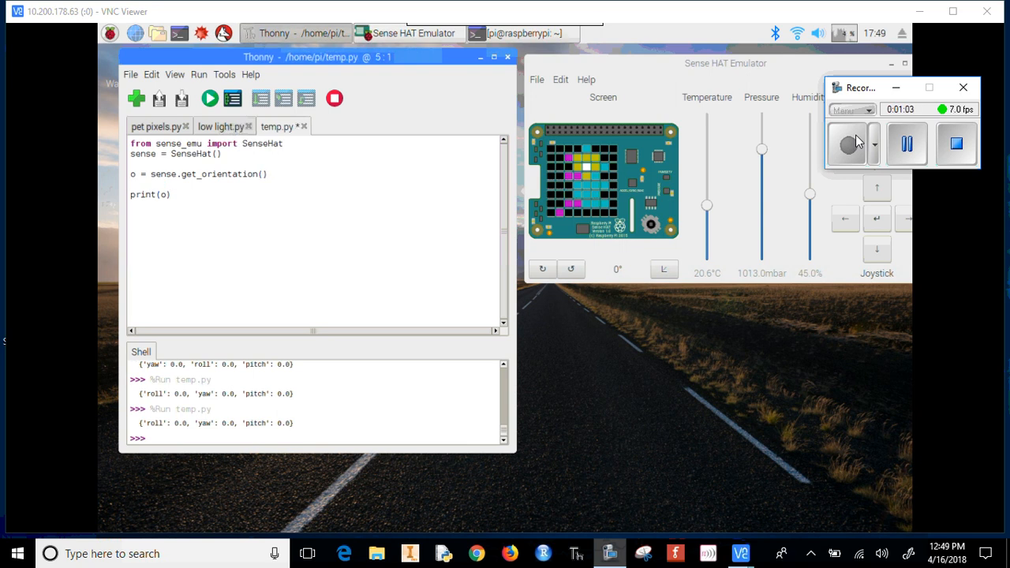
# Step: Assign pitch = o['pitch'], yaw = o['yaw'] and roll = o['roll'] below the get_orientation line
pyautogui.write('pitch')
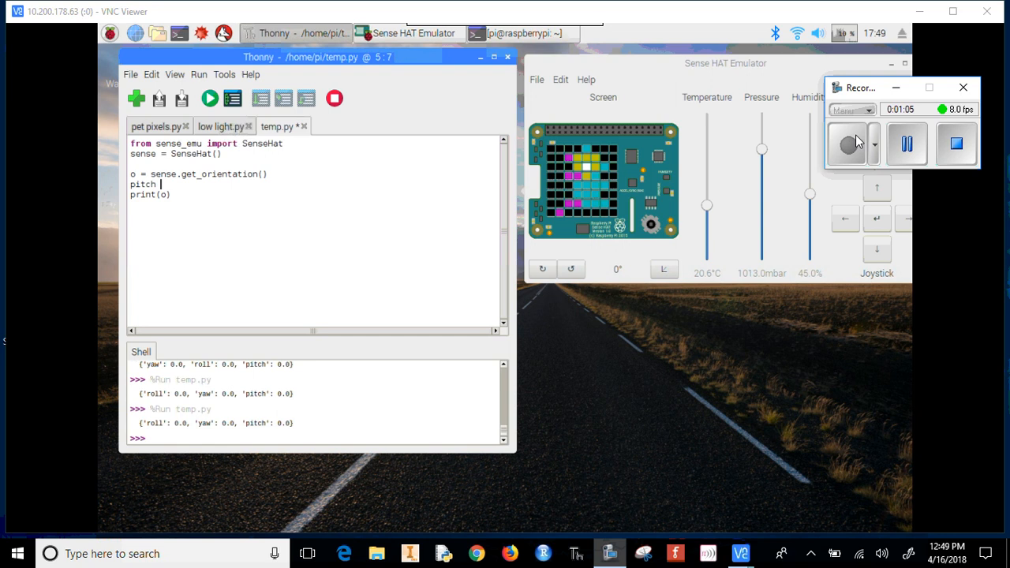
pyautogui.write('=')
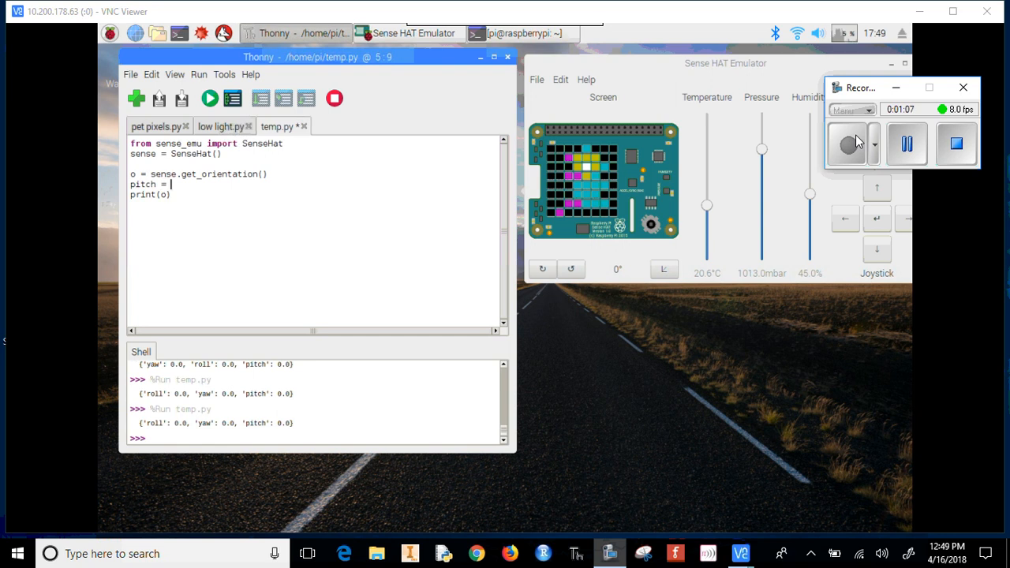
pyautogui.write('0')
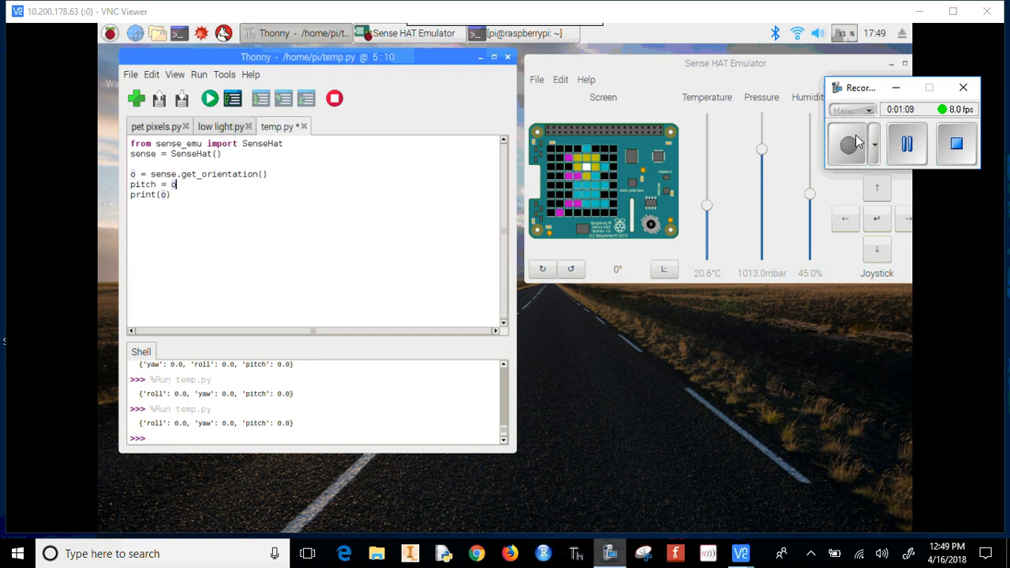
pyautogui.write("['pit")
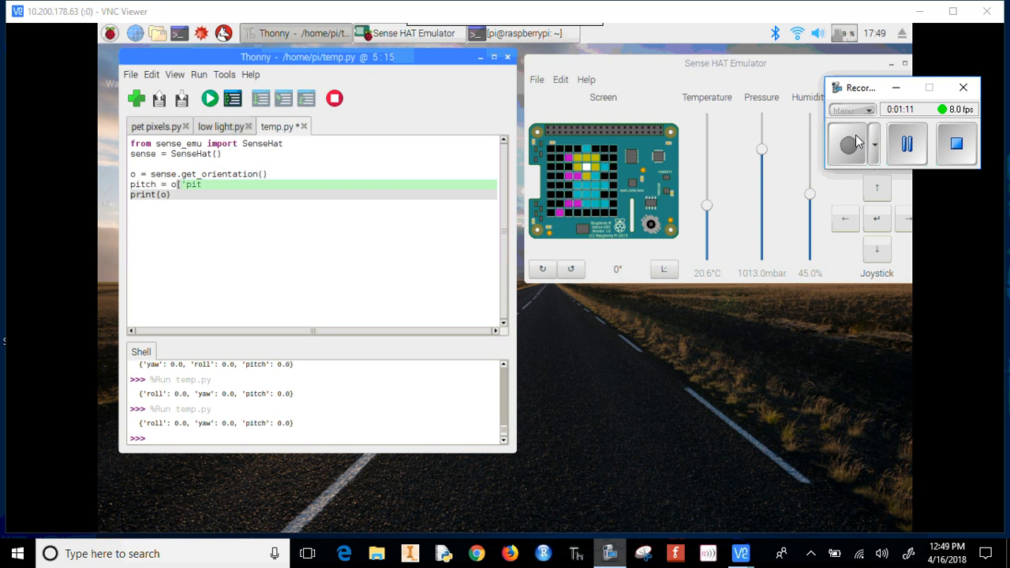
pyautogui.write('ch')
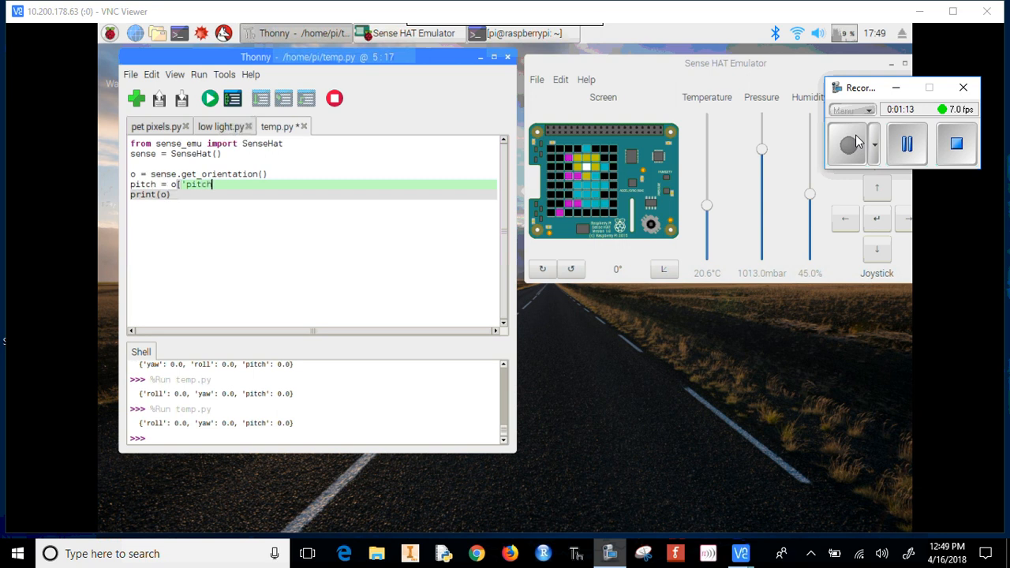
pyautogui.write("']")
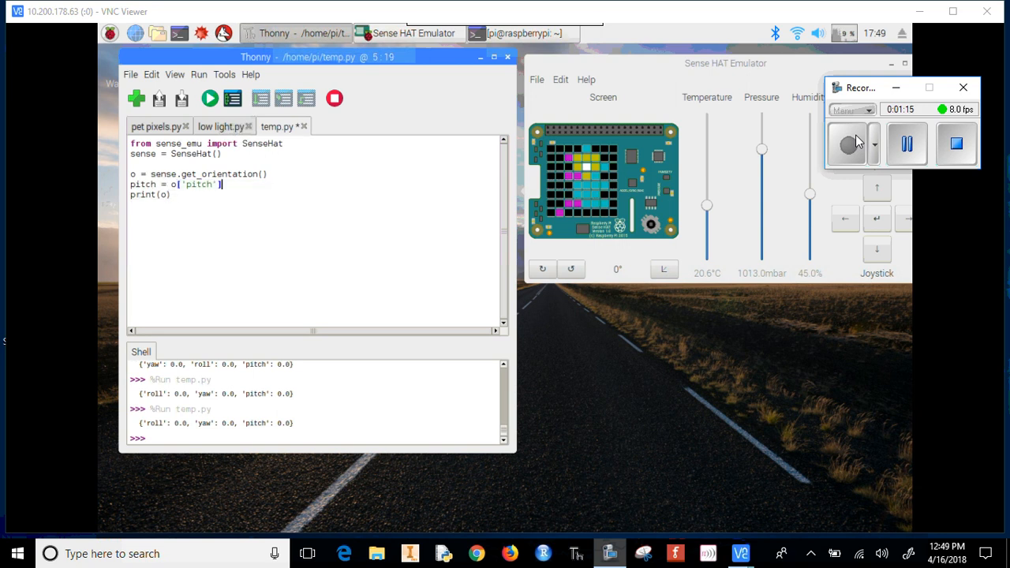
pyautogui.write("yaw = o['")
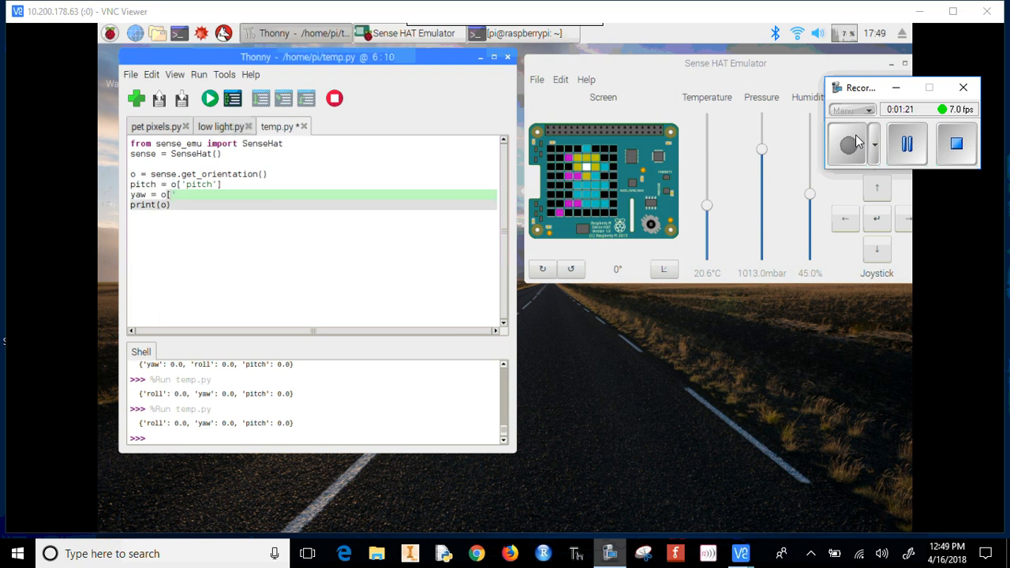
pyautogui.write("yaw'")
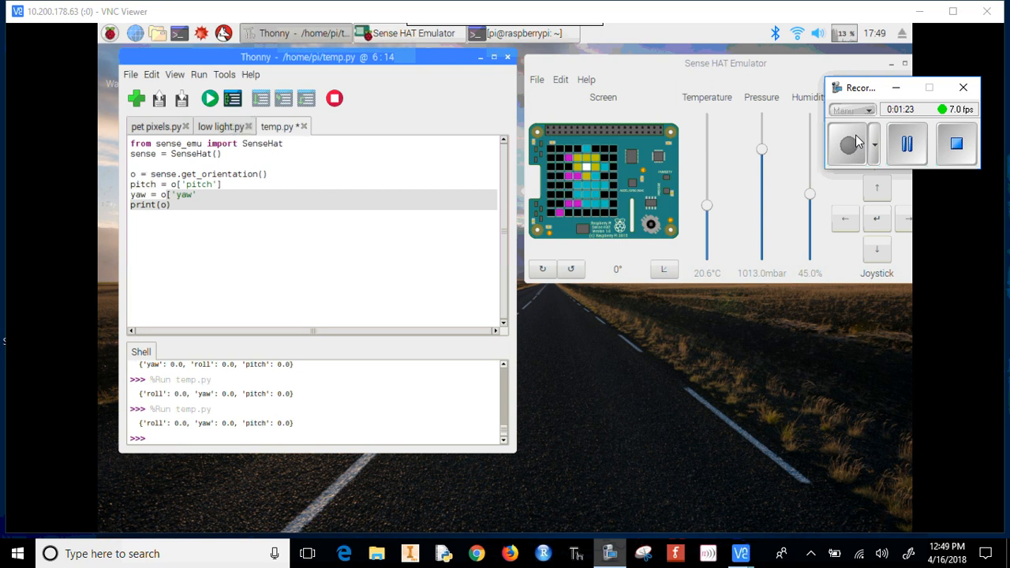
pyautogui.press('enter')
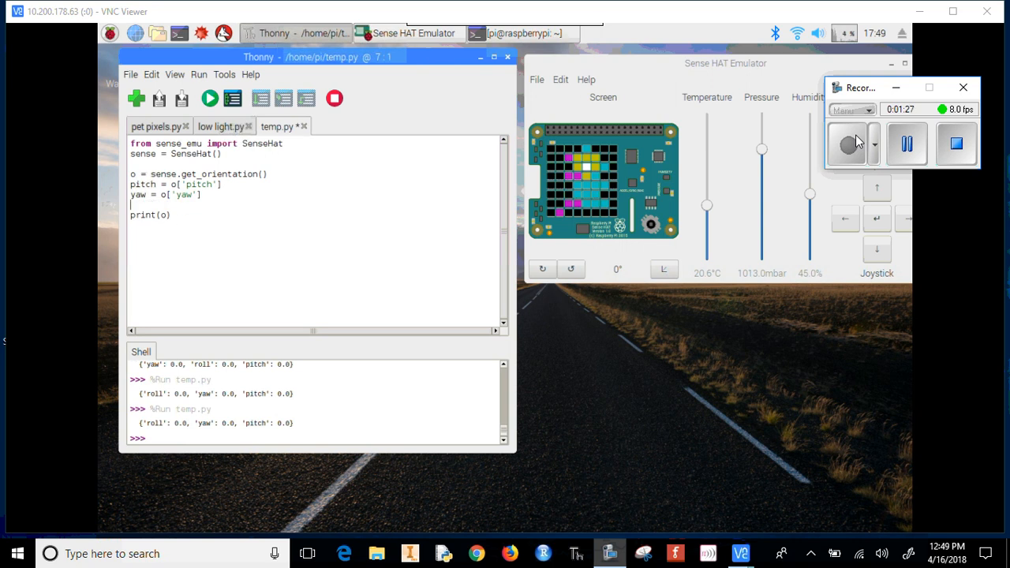
pyautogui.write("roll = o['")
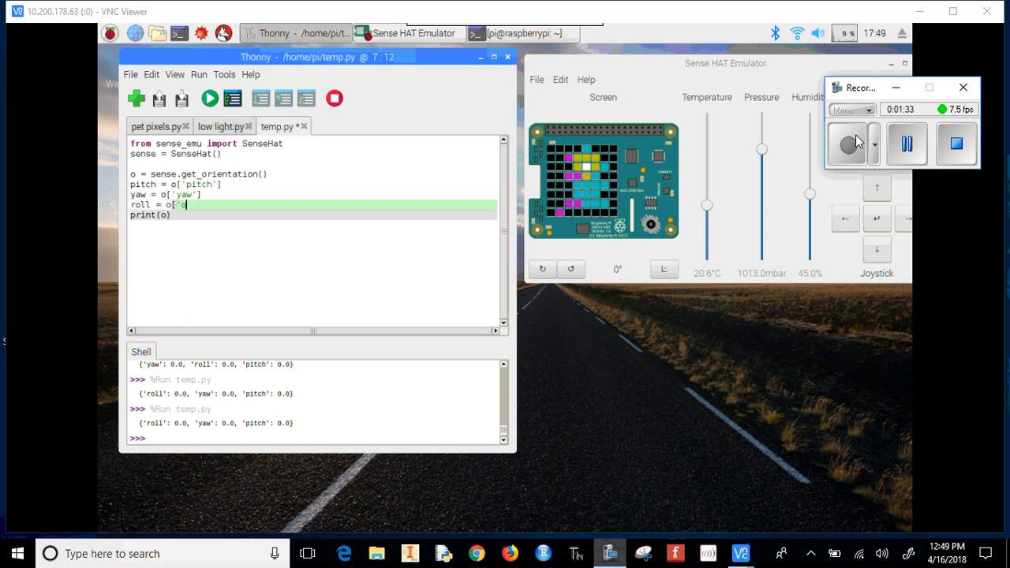
pyautogui.write("roll']")
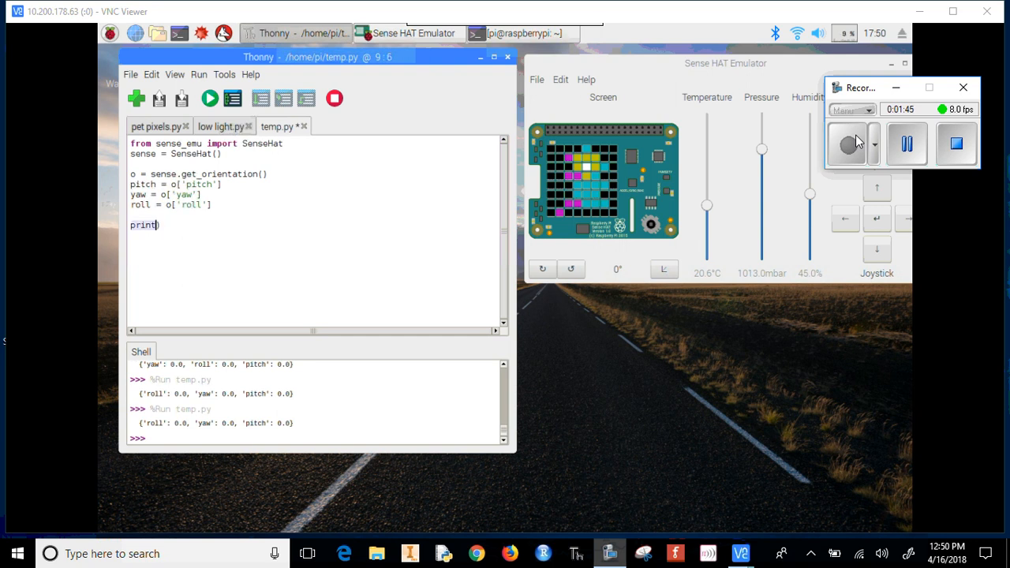
# Step: Change the print call to print('pitch = ' + str(pitch)) and run the script, showing pitch = 0.0
pyautogui.write('(x')
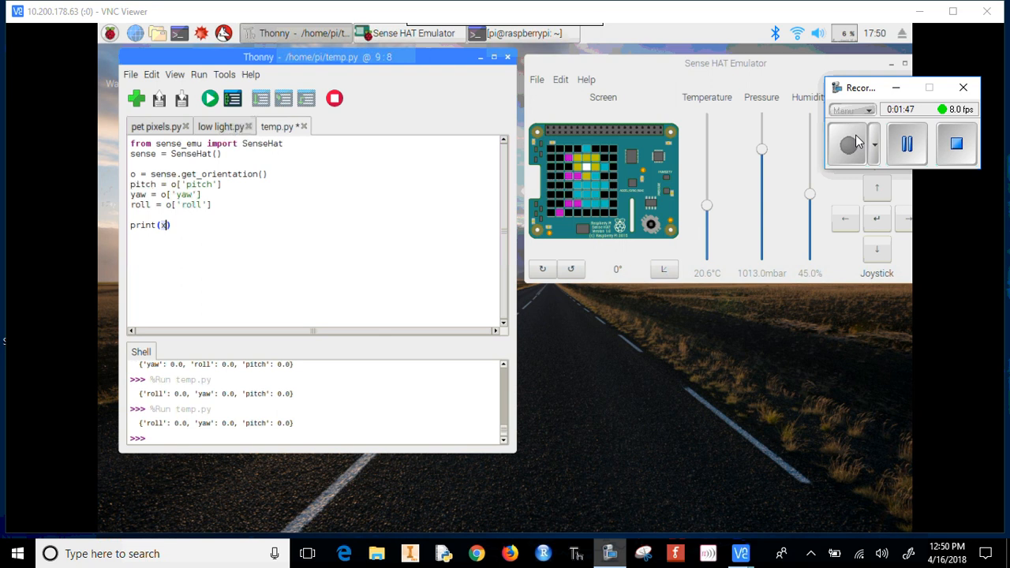
pyautogui.write("'x")
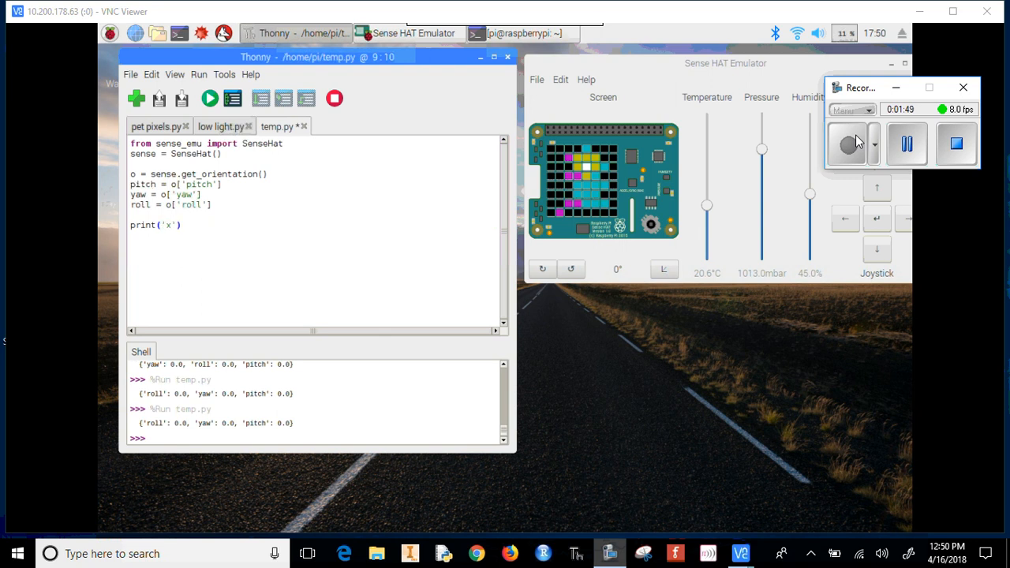
pyautogui.write('+ str')
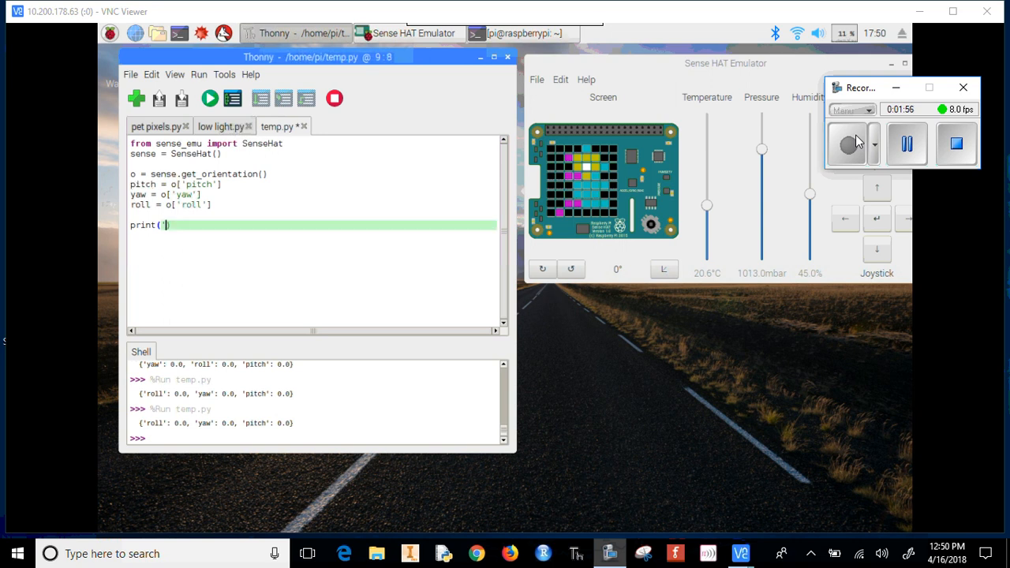
pyautogui.write("pitch = ' +")
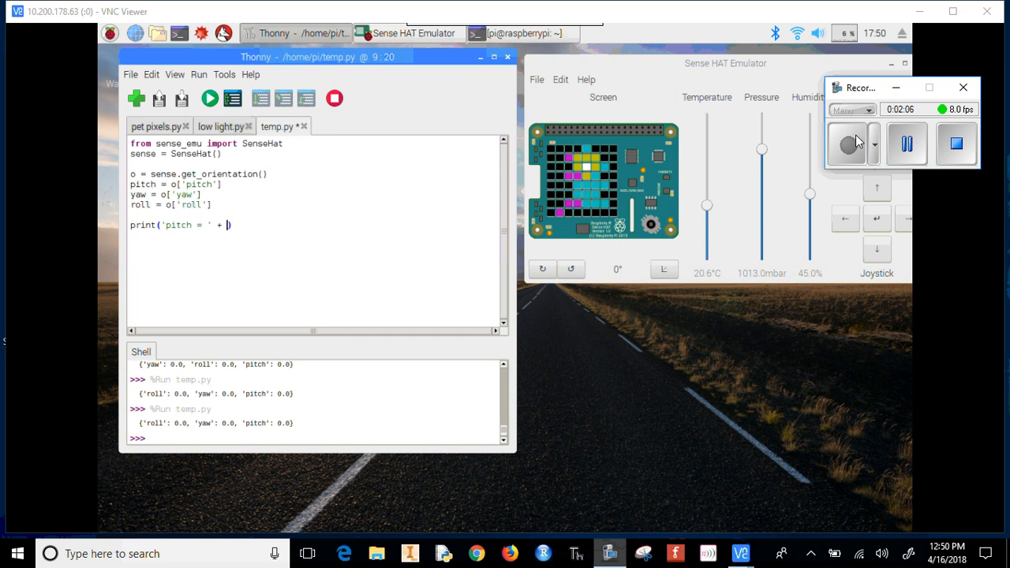
pyautogui.write('str(pi')
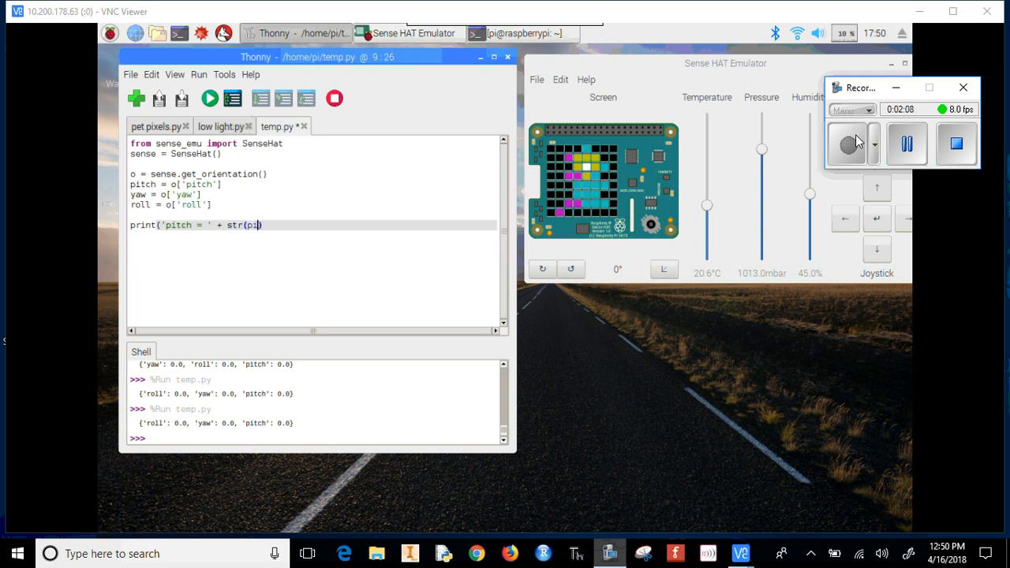
pyautogui.write('itch')
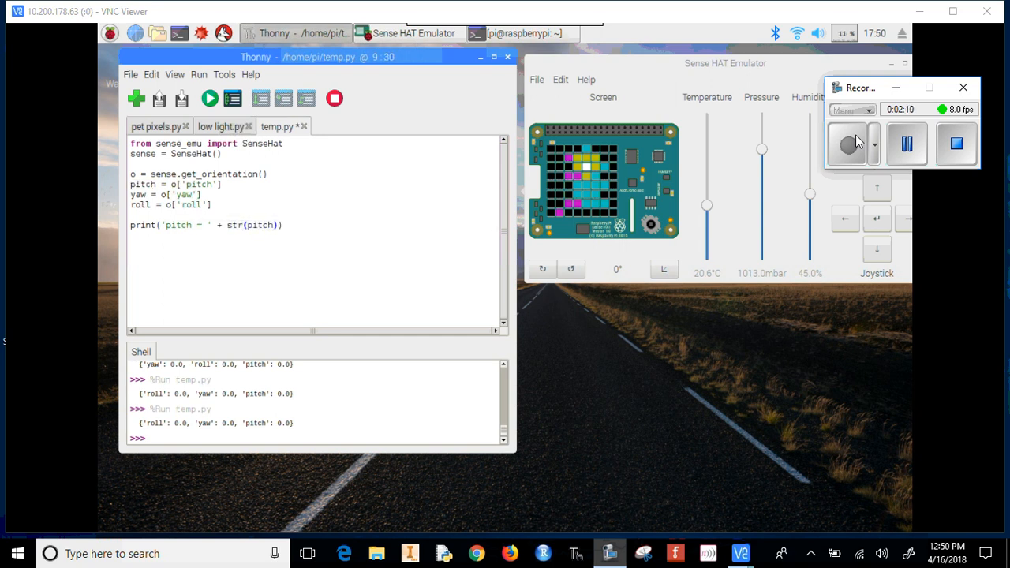
pyautogui.click(210, 98)
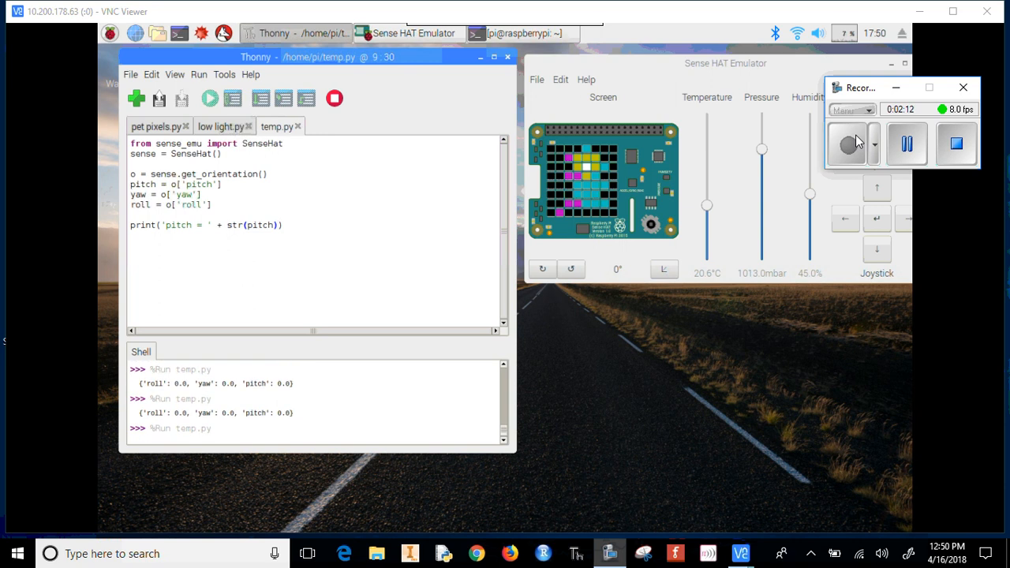
pyautogui.click(209, 98)
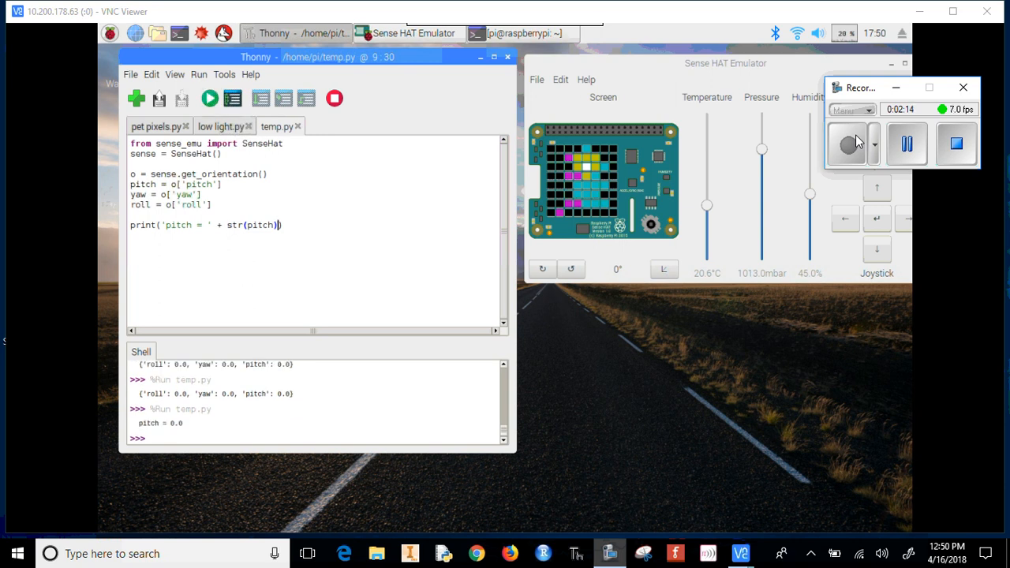